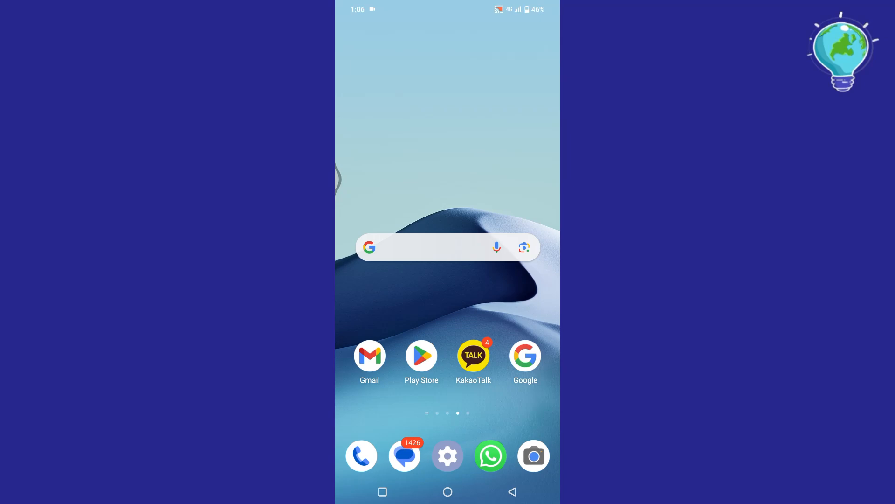
Step: Launch KakaoTalk, peek at friend search, then return to the Friends list
left_click(474, 355)
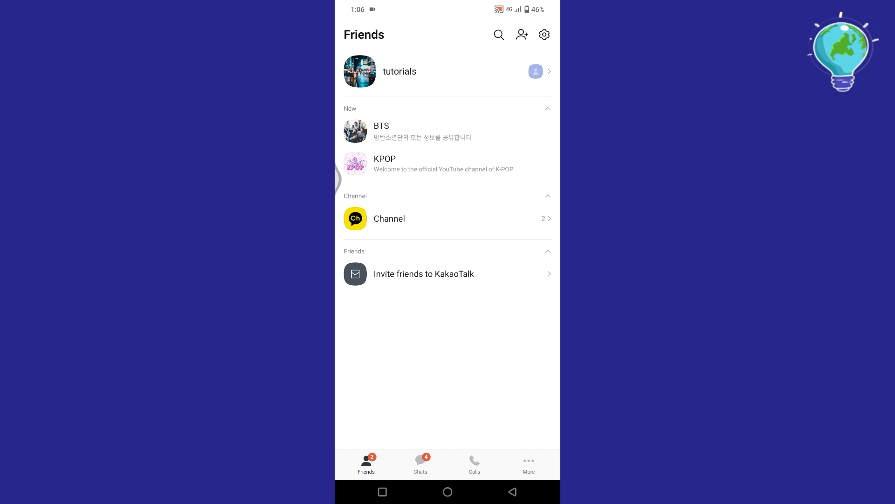
left_click(499, 34)
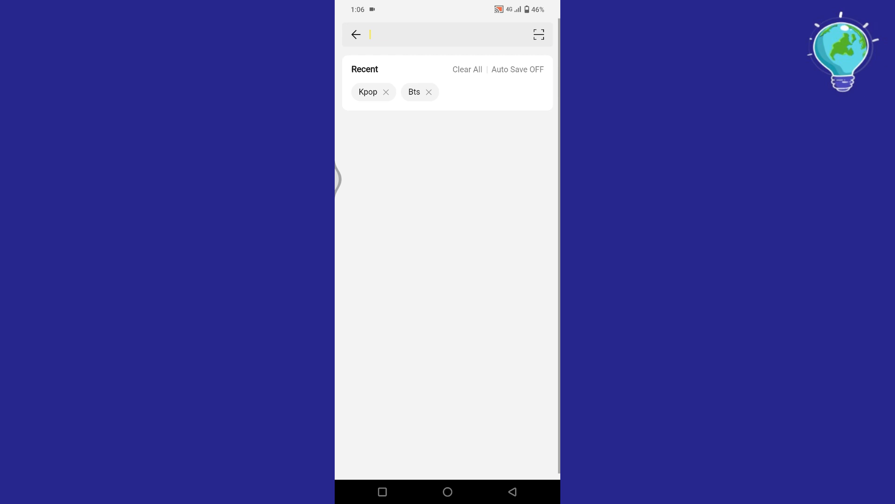
left_click(446, 34)
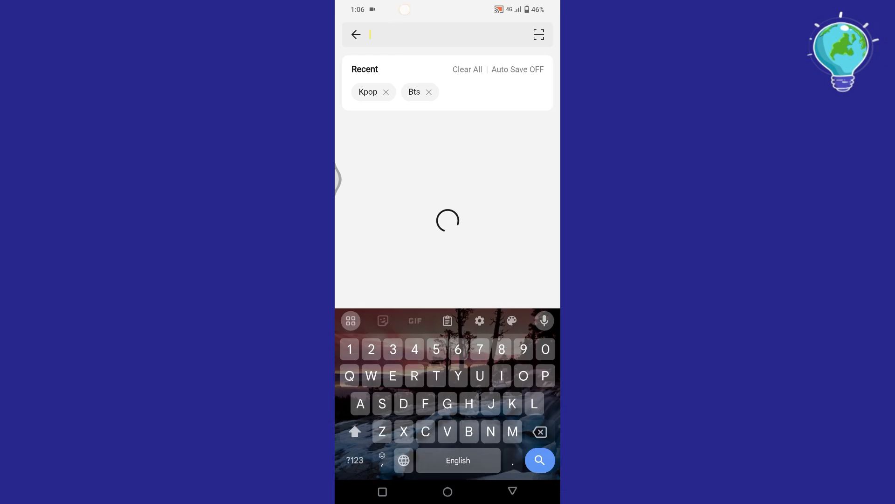
left_click(355, 34)
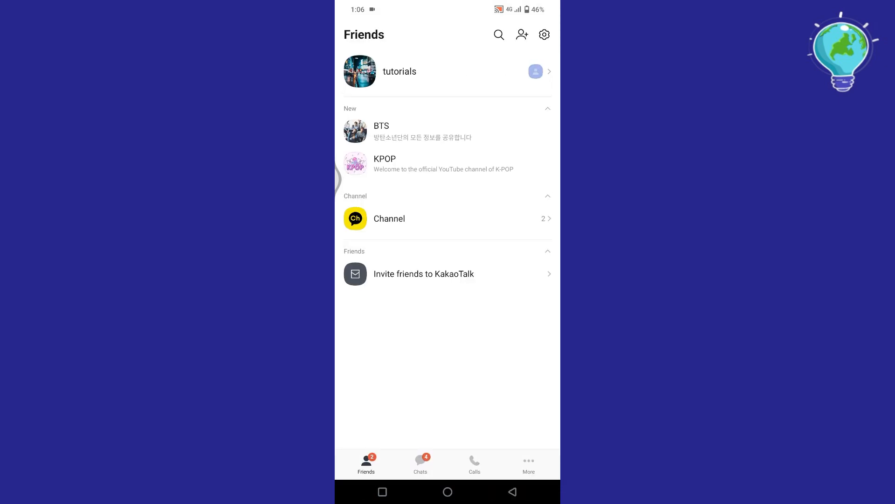
left_click(521, 34)
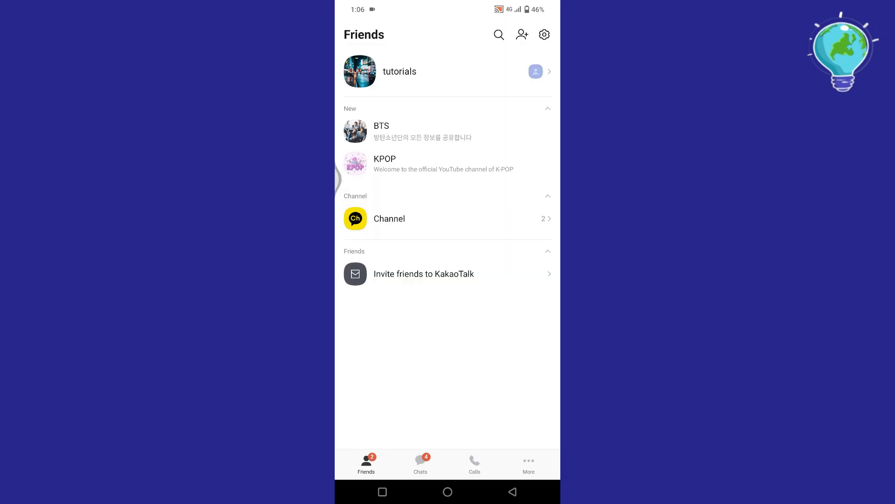
left_click(544, 34)
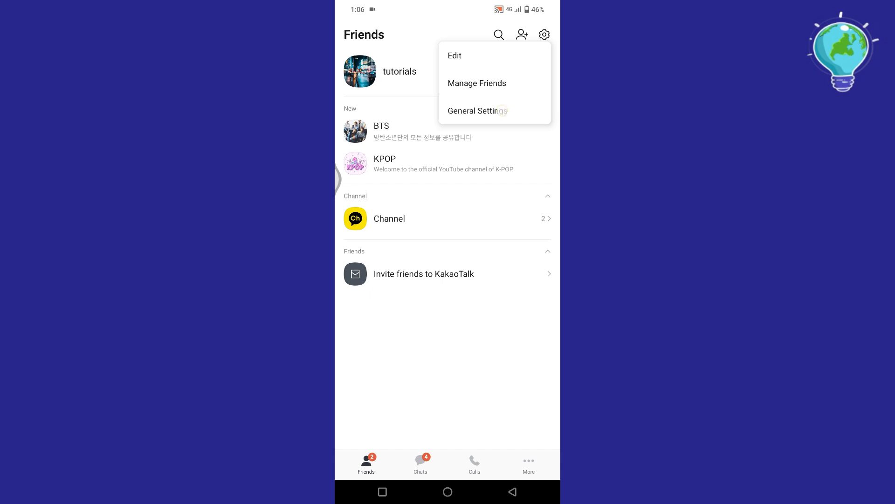
left_click(477, 111)
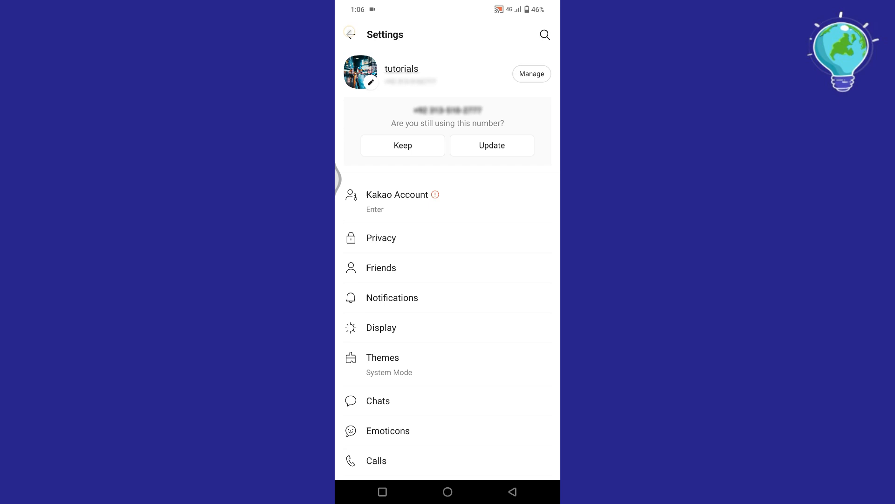
left_click(349, 34)
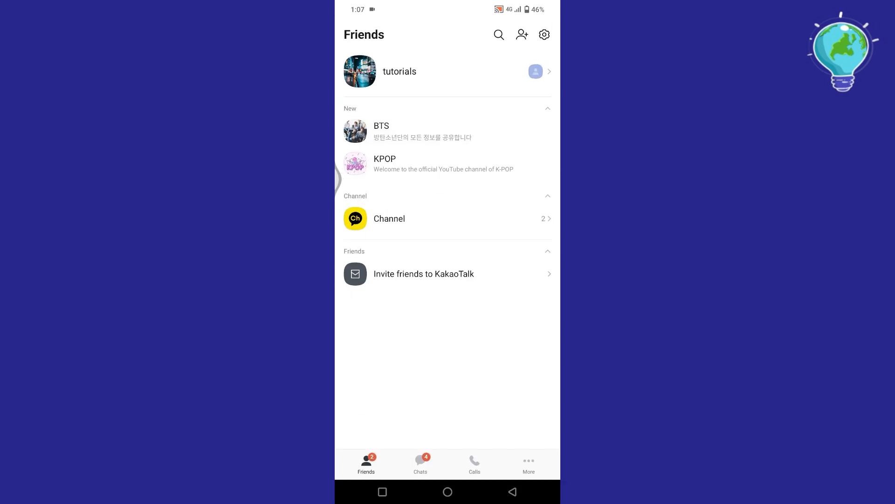
Step: Switch to Chats and briefly view chat search, Start a Chat options and Open Chat
left_click(420, 464)
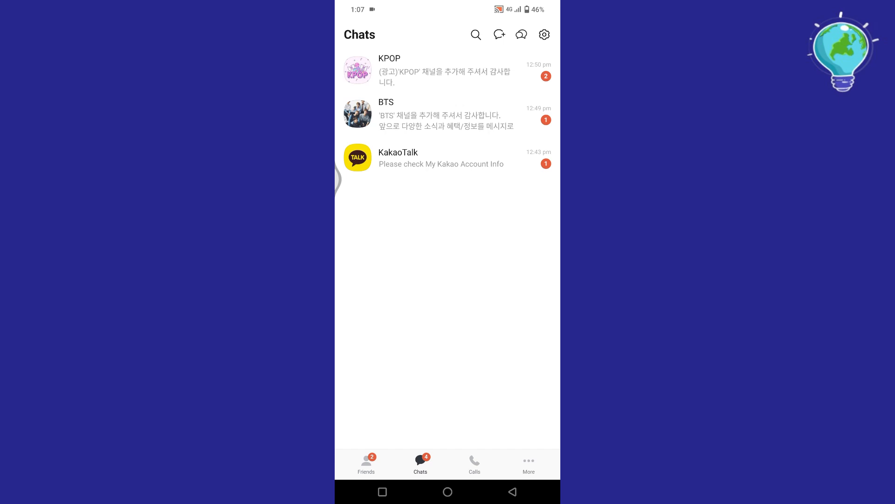
left_click(476, 34)
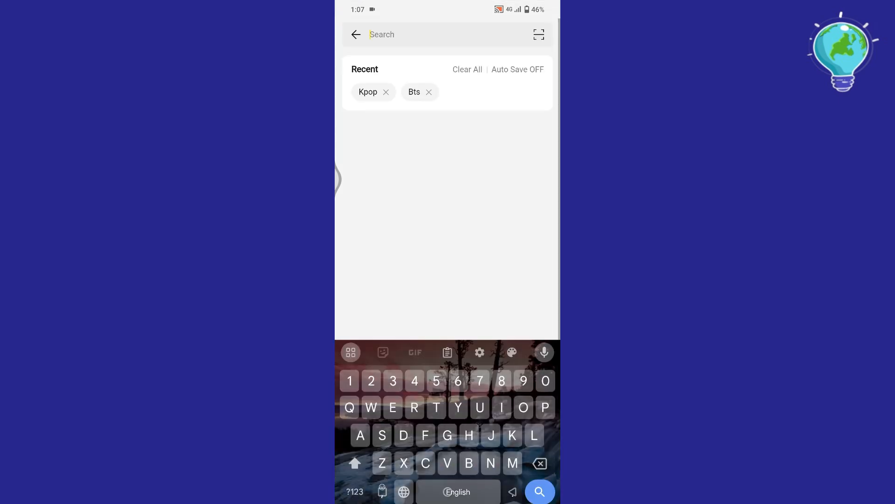
left_click(356, 34)
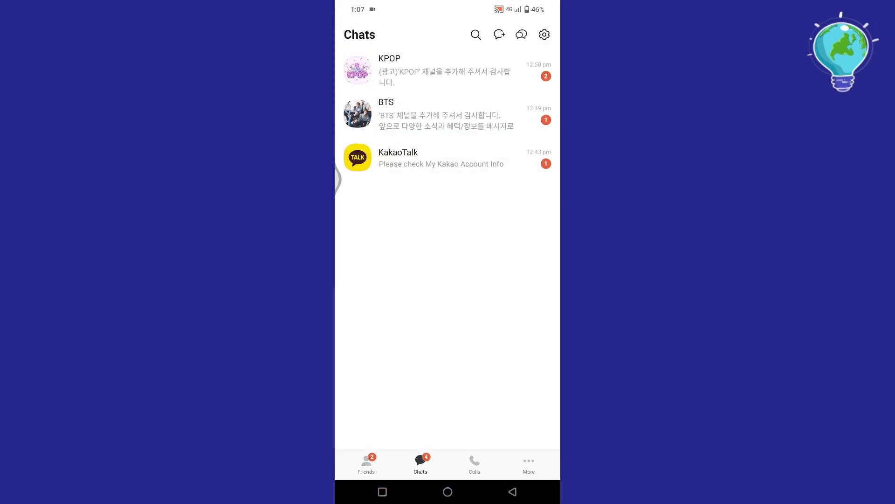
left_click(498, 34)
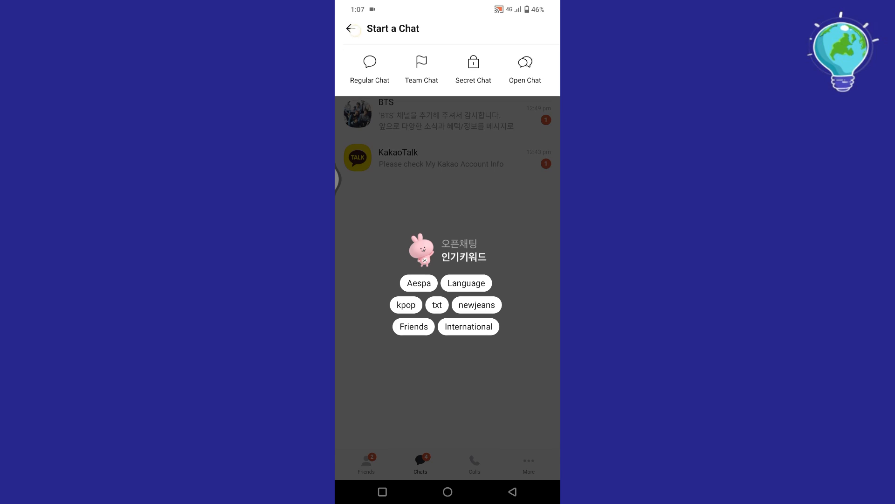
left_click(351, 28)
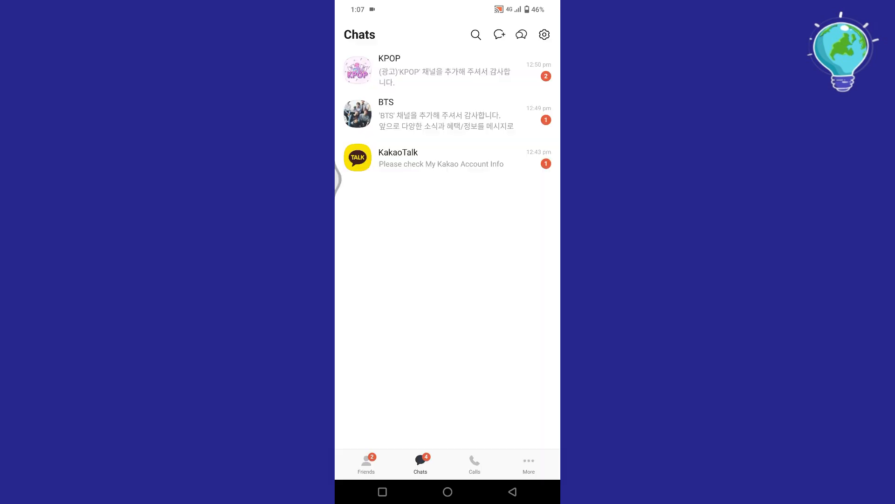
left_click(521, 34)
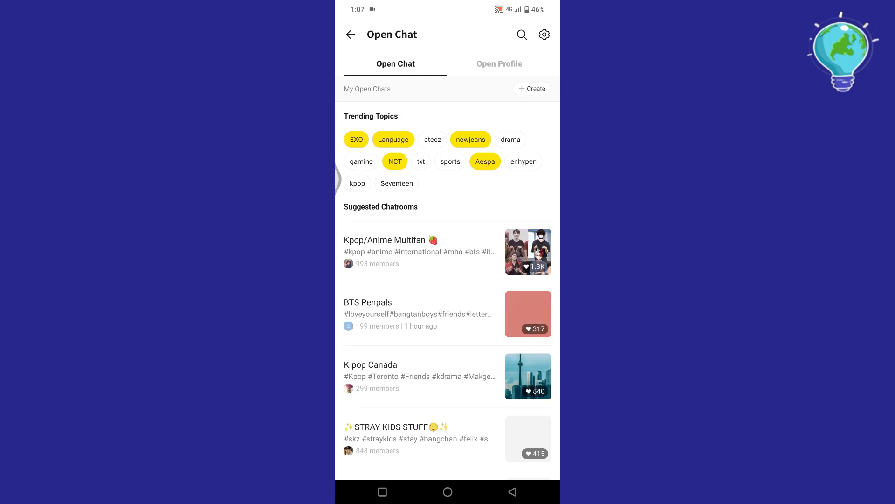
left_click(350, 34)
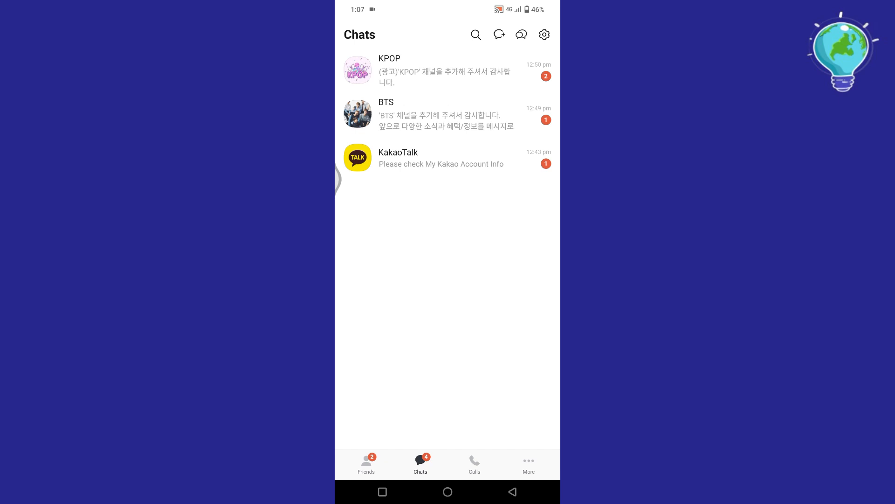
Step: Switch to Calls and briefly view call search and the new-call recipient screen
left_click(474, 464)
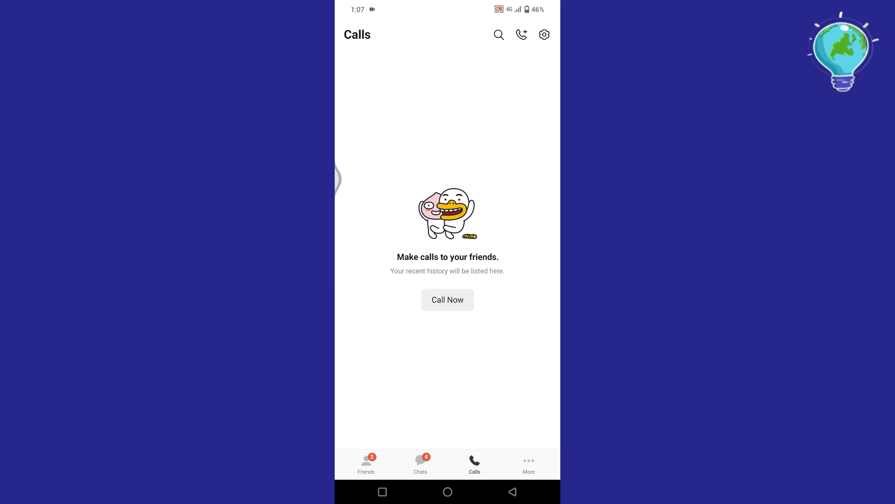
left_click(497, 34)
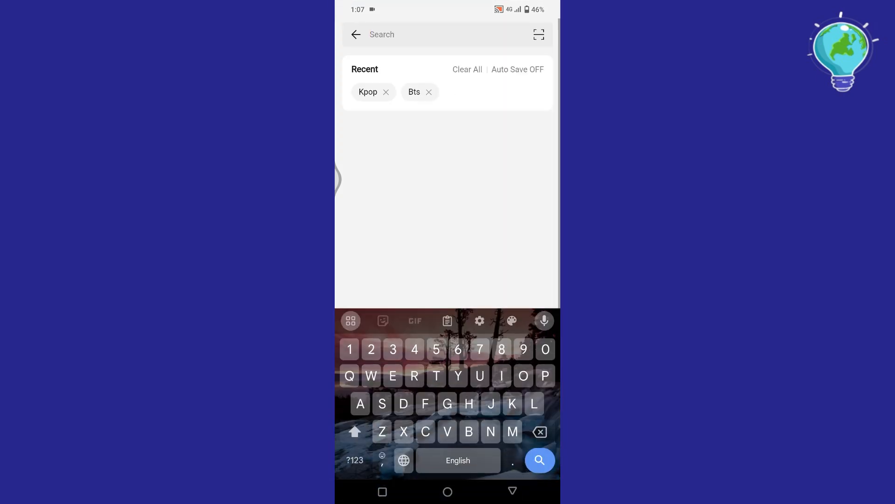
left_click(355, 34)
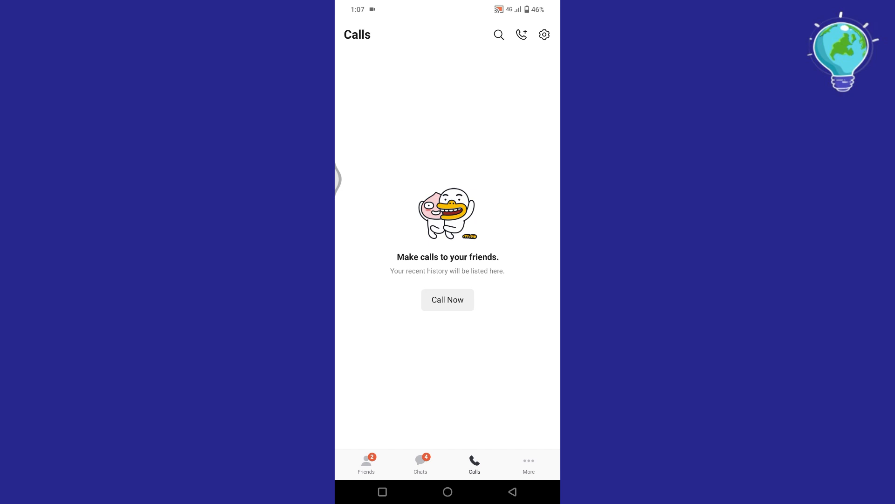
left_click(448, 300)
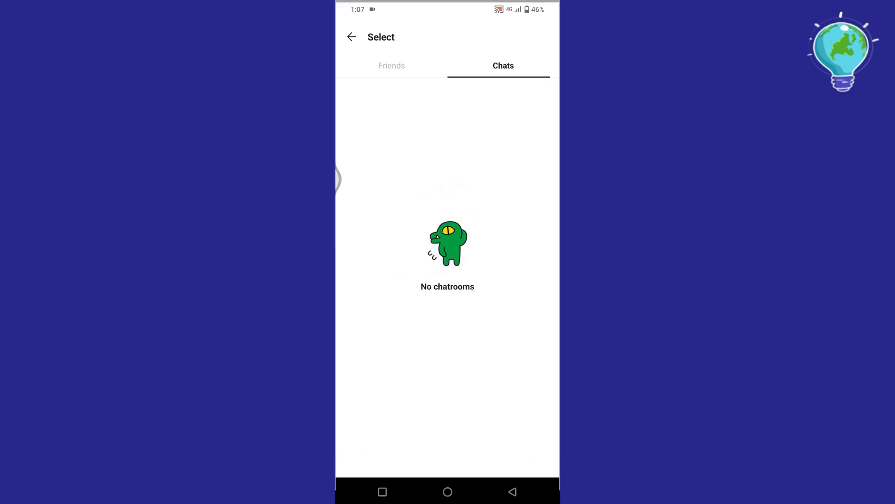
left_click(392, 66)
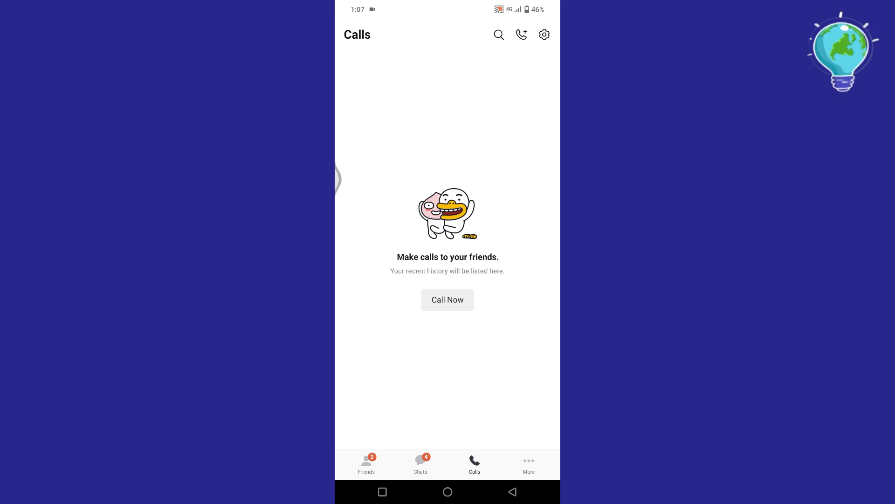
Step: Switch to More, glance at the Kakao Mail welcome page, and close it
left_click(527, 463)
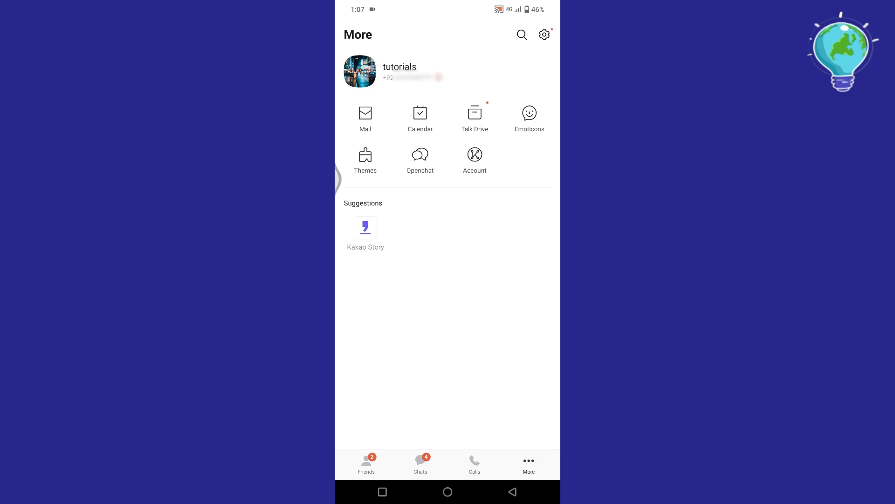
left_click(365, 117)
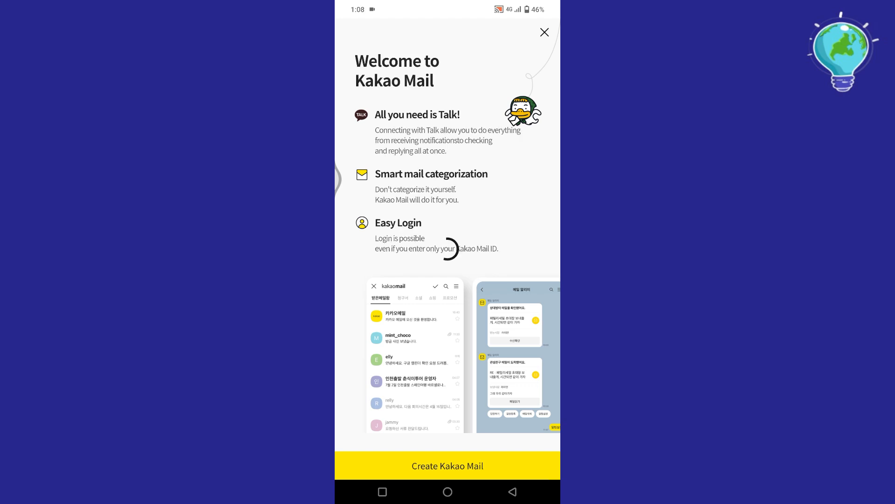
left_click(543, 32)
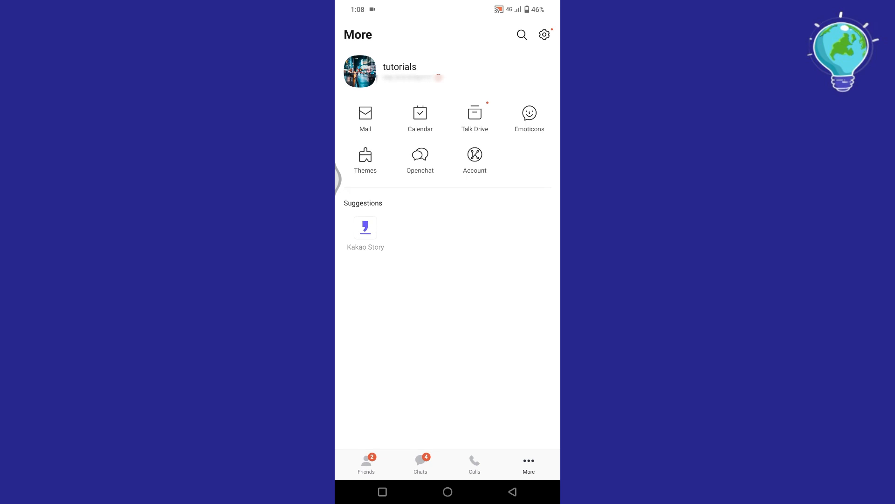
left_click(528, 117)
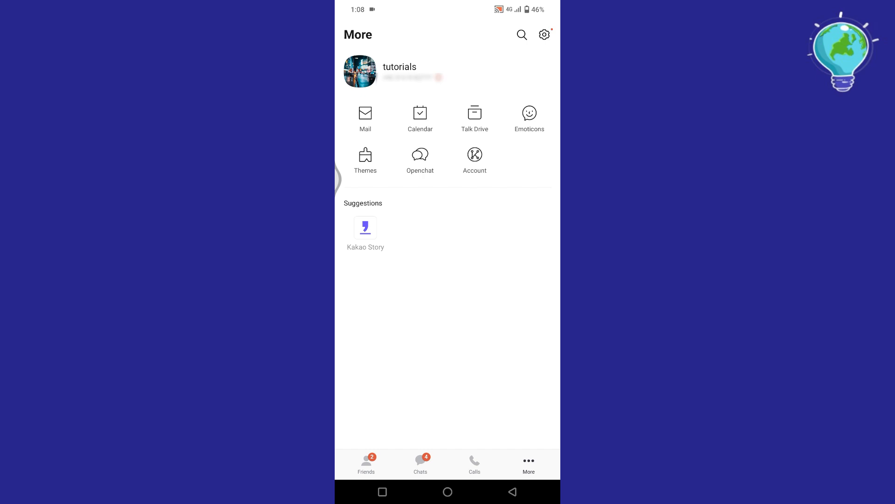
Step: Change the theme from Dark Mode to System Mode on the Themes page
left_click(365, 160)
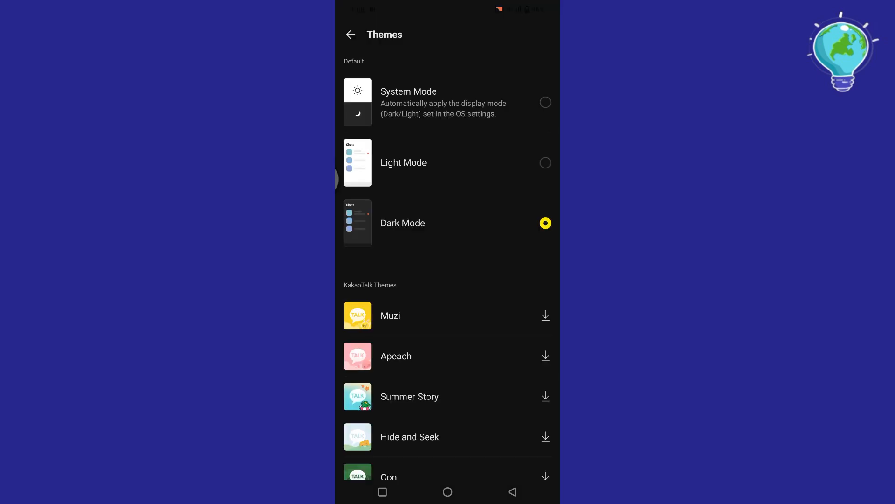
left_click(544, 102)
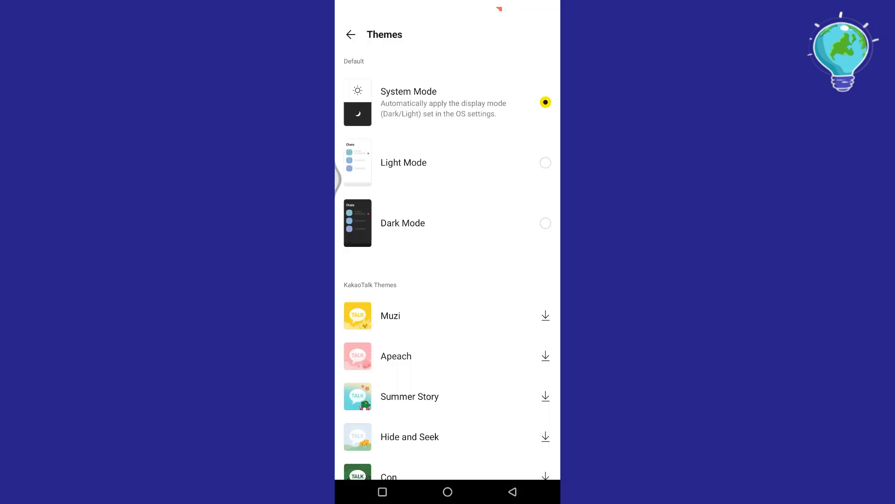
left_click(350, 35)
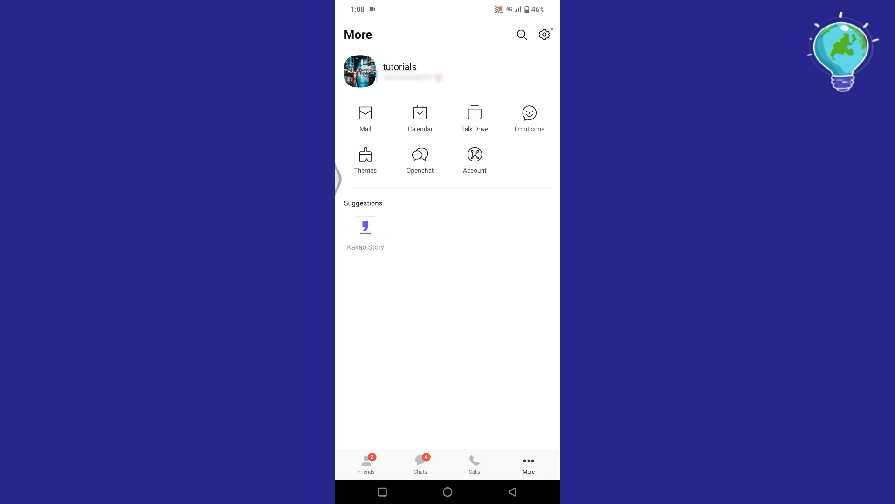